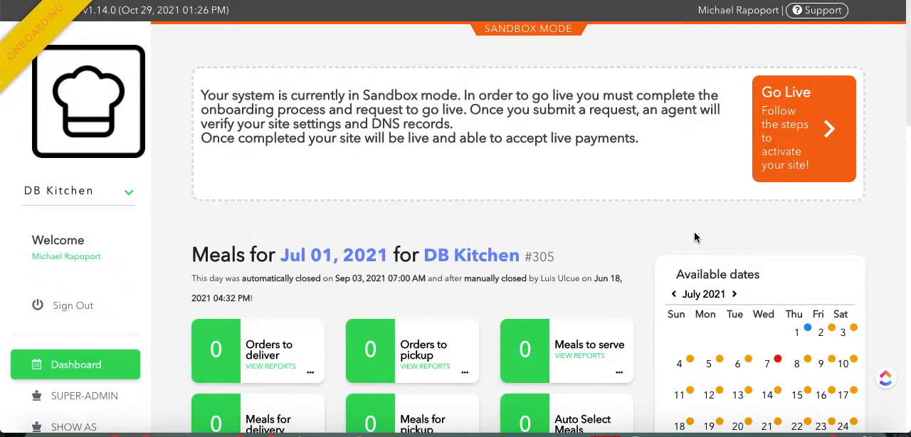
Reach the Wholesale Menu list from the dashboard via the Retail sidebar section.
scroll(down, 3)
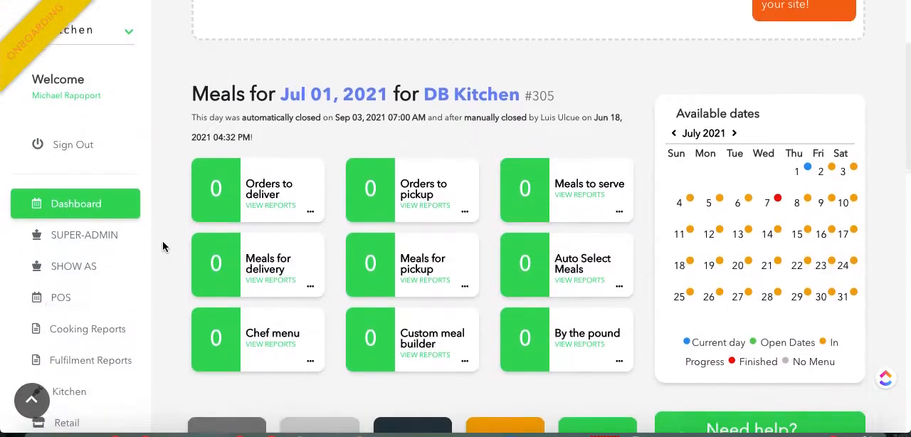
scroll(down, 3)
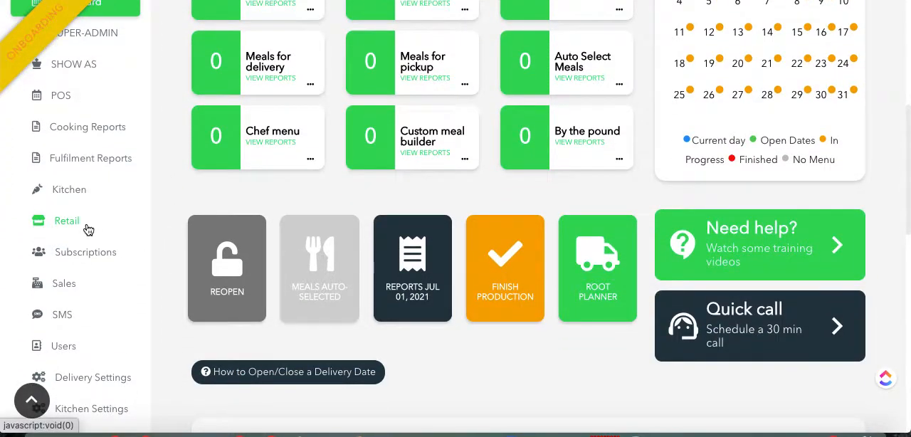
click(67, 220)
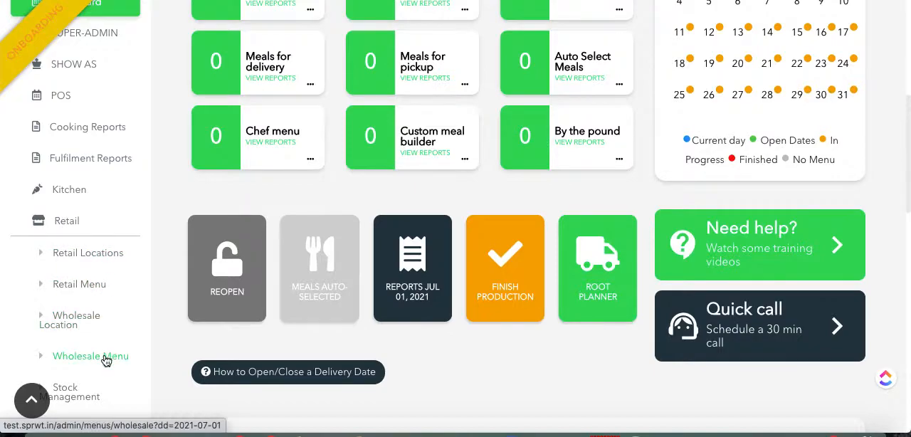
click(91, 356)
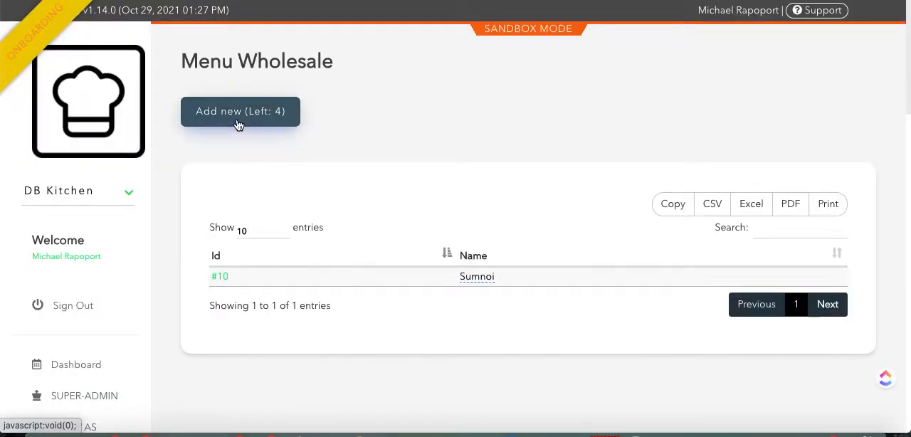
mouse_move(308, 155)
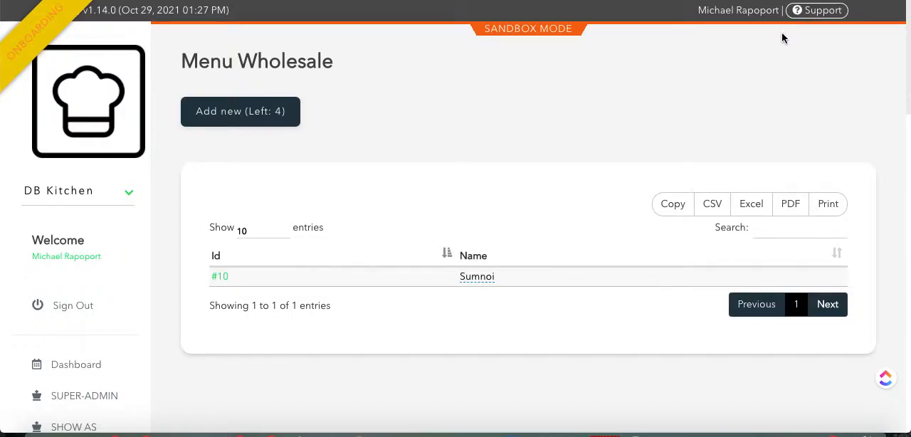
mouse_move(583, 158)
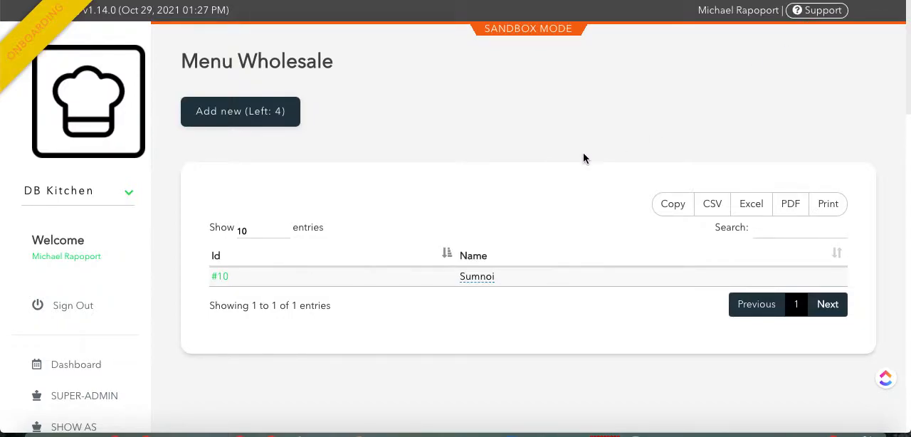
mouse_move(535, 158)
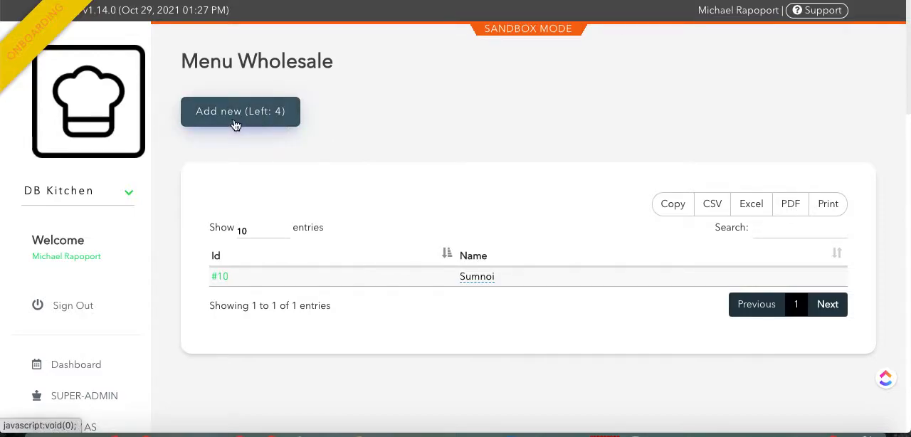
Add a new wholesale menu named 'Gyms & Fitness Affiliates' and save it.
click(239, 111)
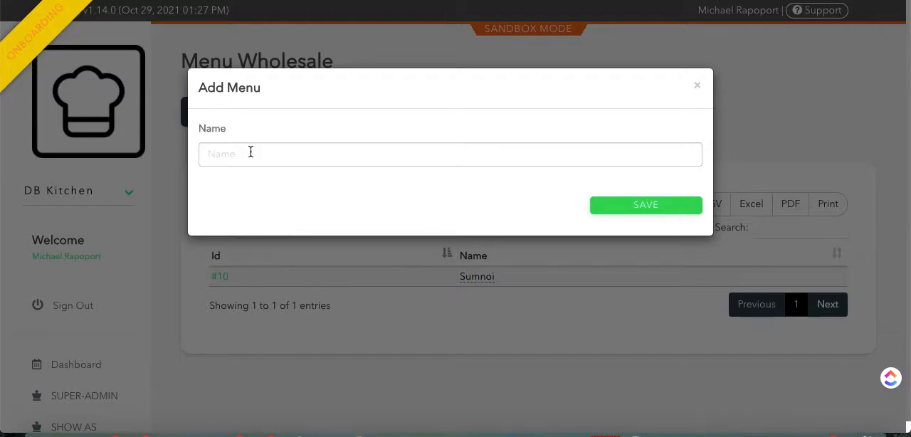
text(Fitne)
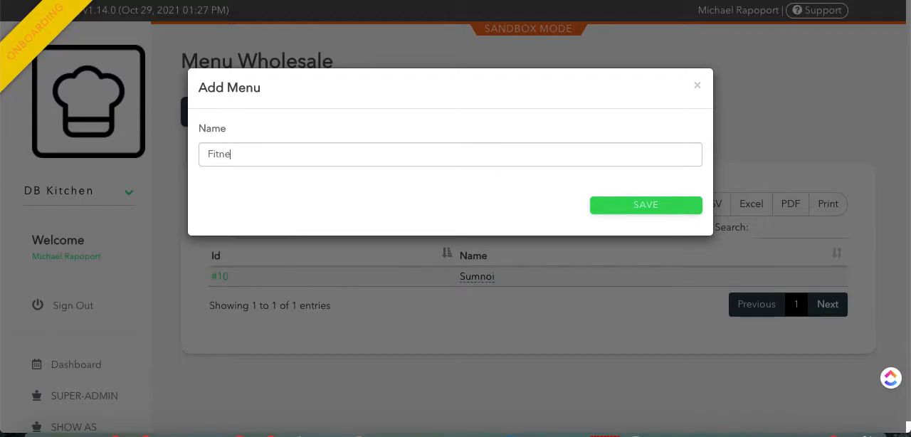
text(Gyms)
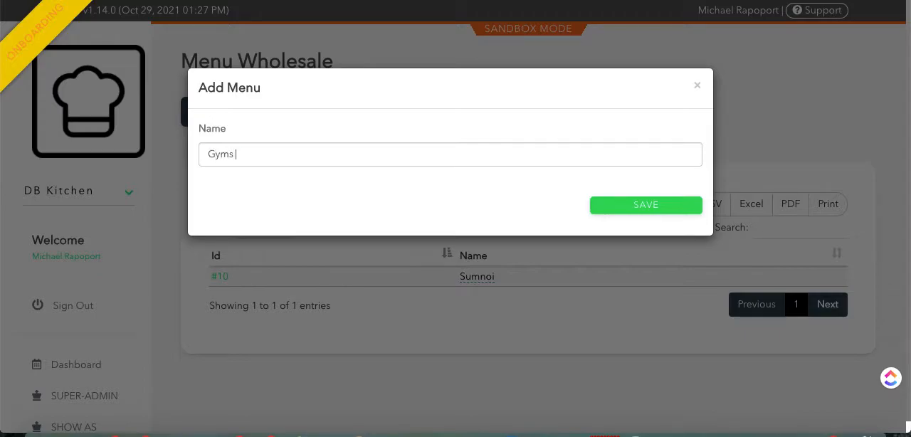
text(& Fitness)
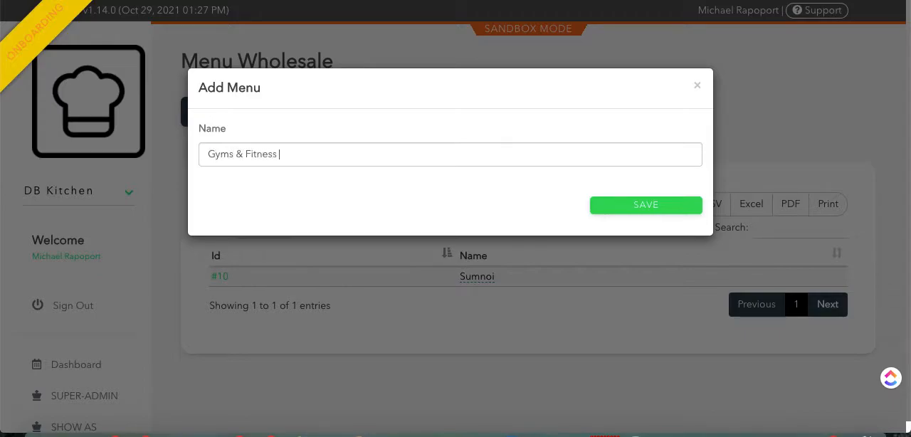
click(646, 205)
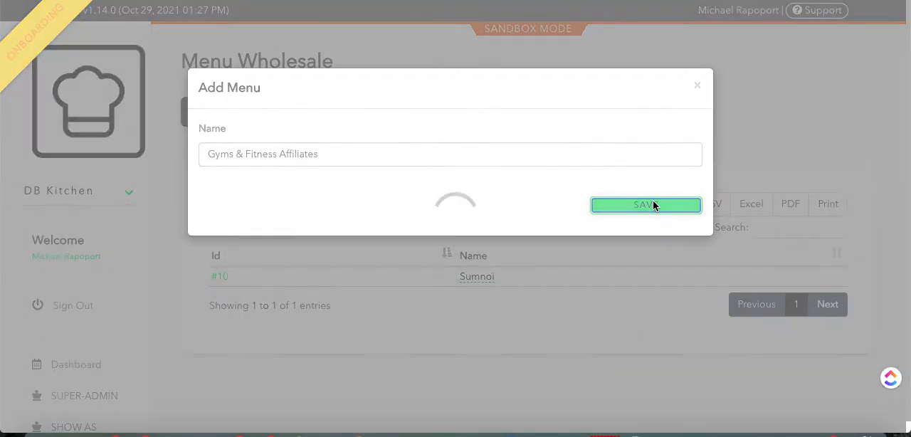
click(643, 205)
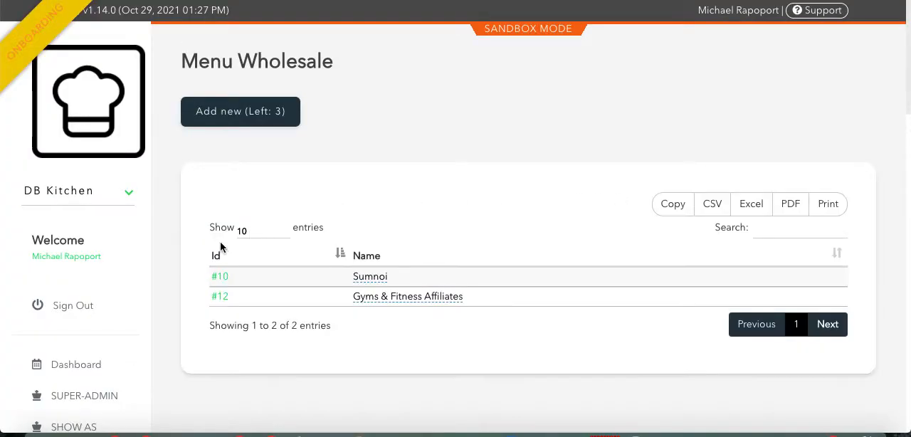
Open menu #12, Gyms & Fitness Affiliates, and add a meal for October 31, 2021.
click(370, 276)
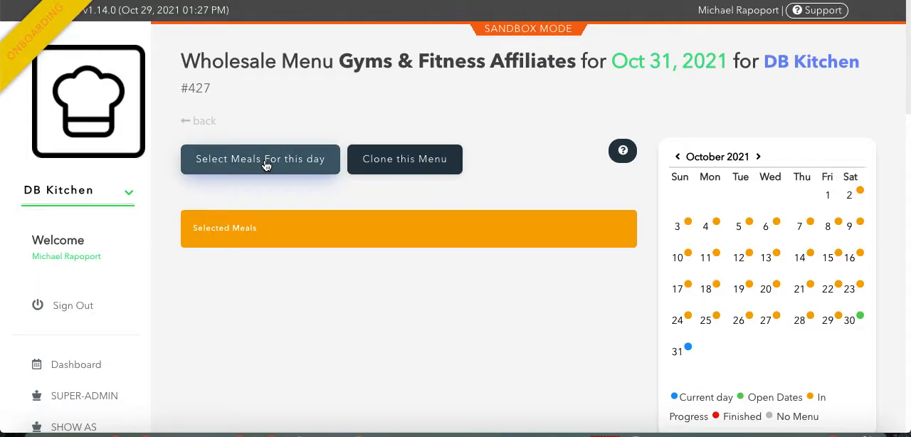
click(259, 159)
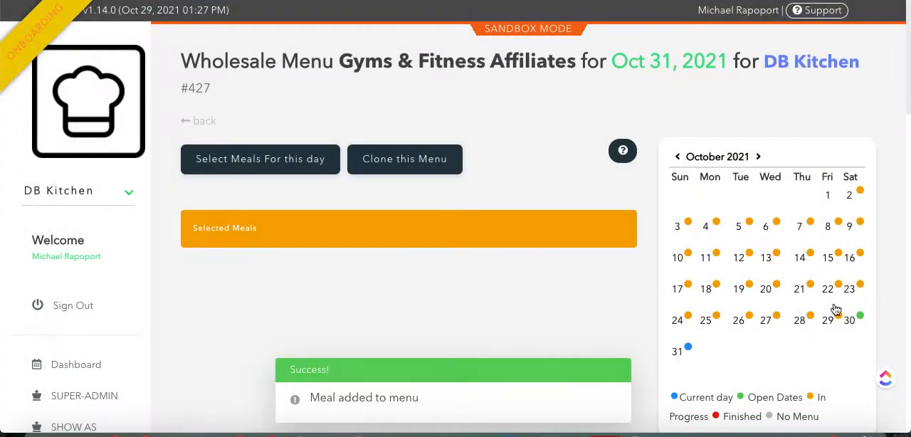
mouse_move(604, 305)
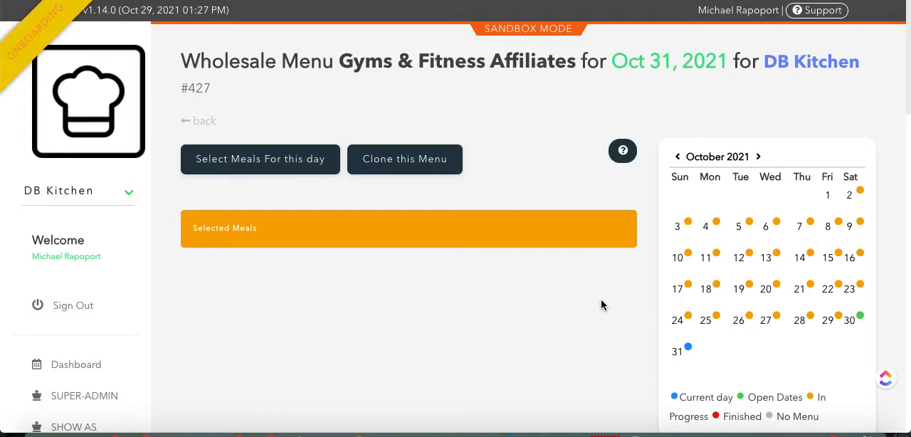
Reach the empty Wholesale Locations list for DB Kitchen via the Retail sidebar section.
scroll(down, 3)
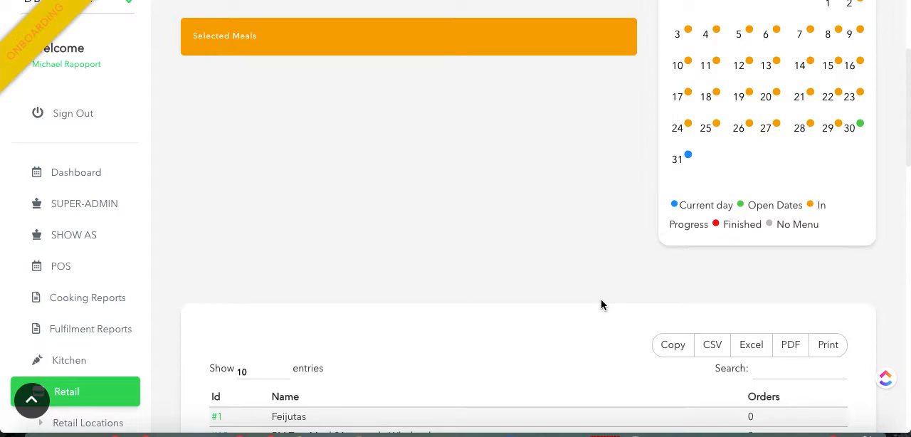
scroll(down, 3)
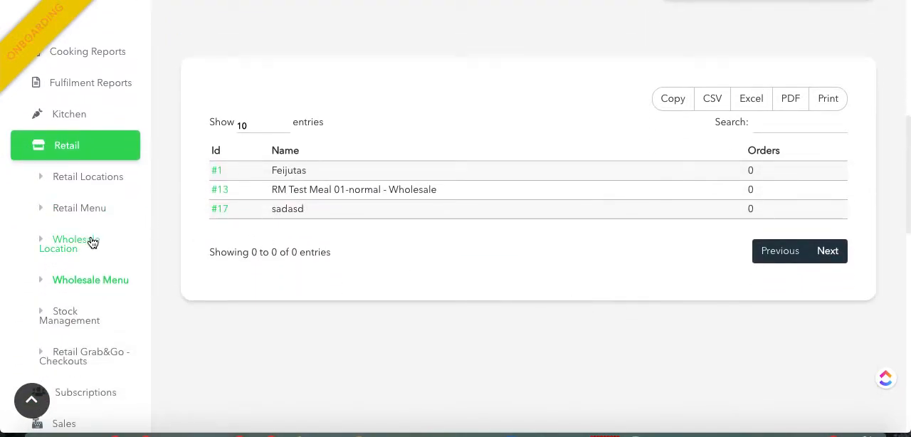
click(71, 244)
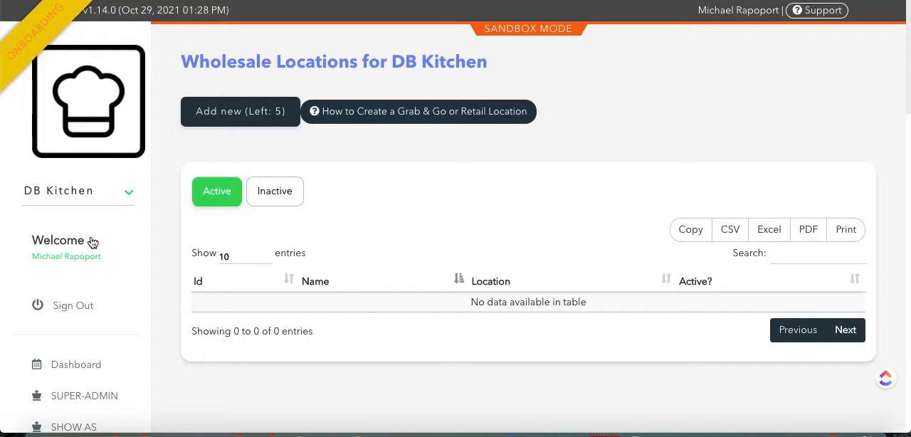
mouse_move(117, 191)
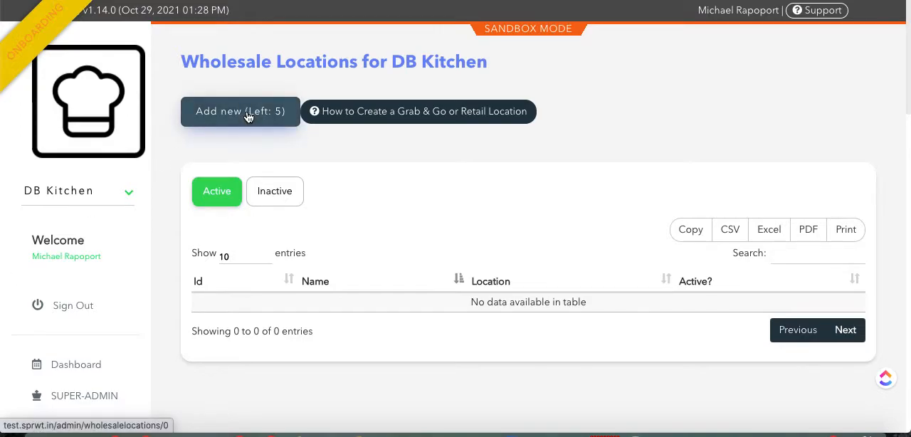
Start a new wholesale location Mike's Gym at 123 Main Street, Tampa, 33606, New York.
click(241, 111)
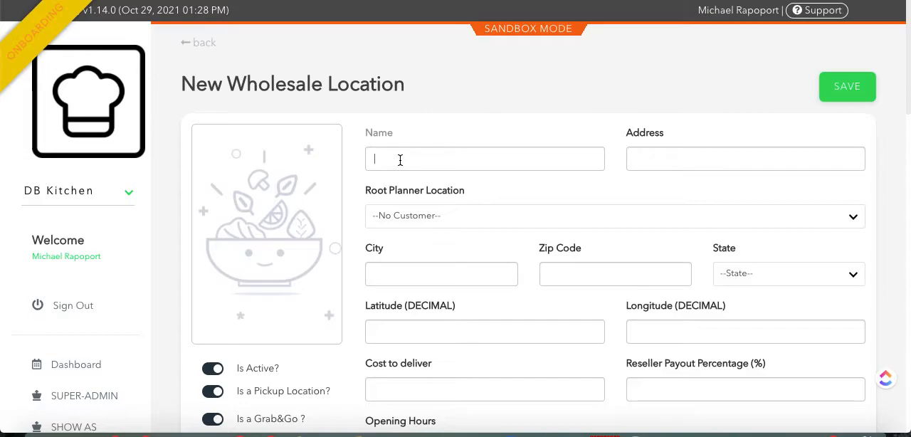
text(Mike's Gym)
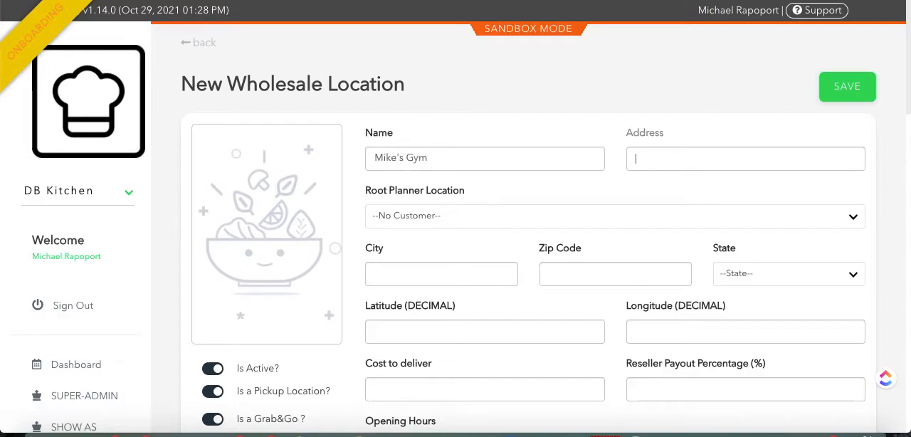
text(123 Main Street)
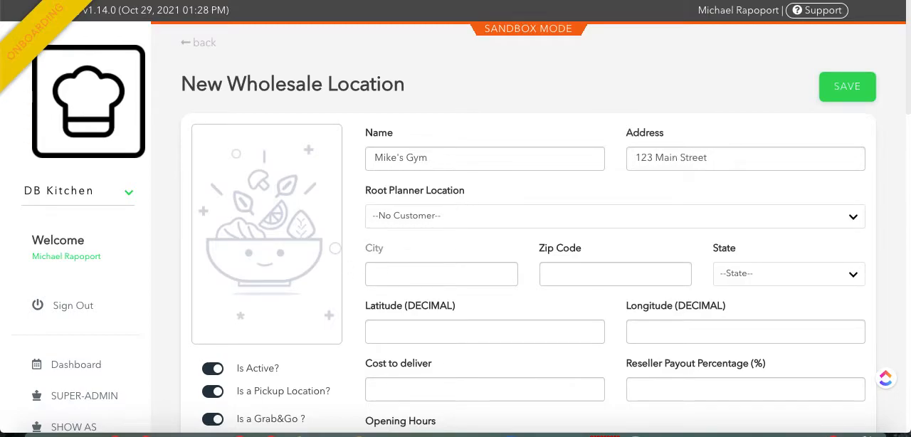
text(Tampa)
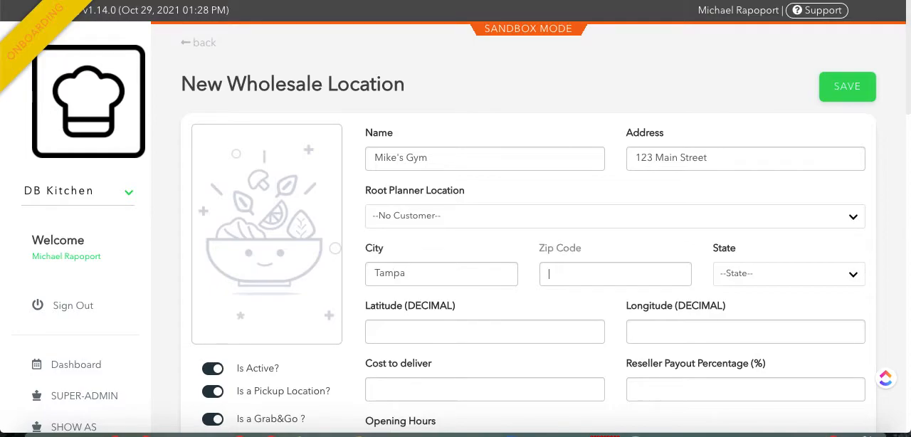
text(f)
text(33606)
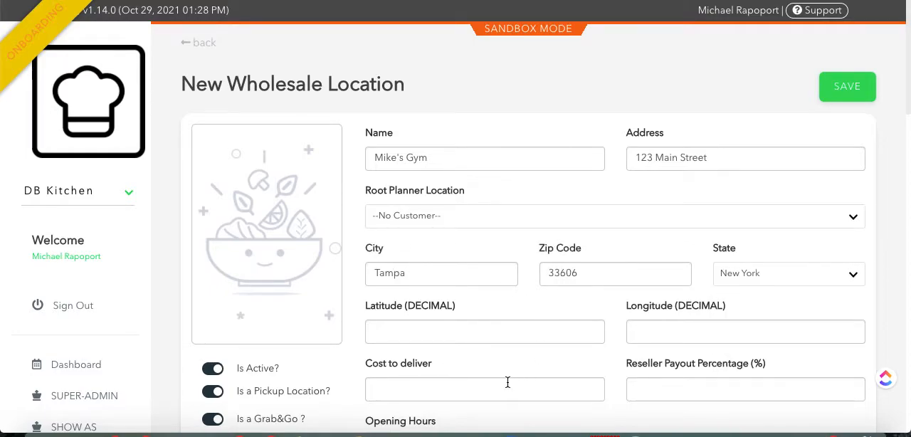
scroll(down, 3)
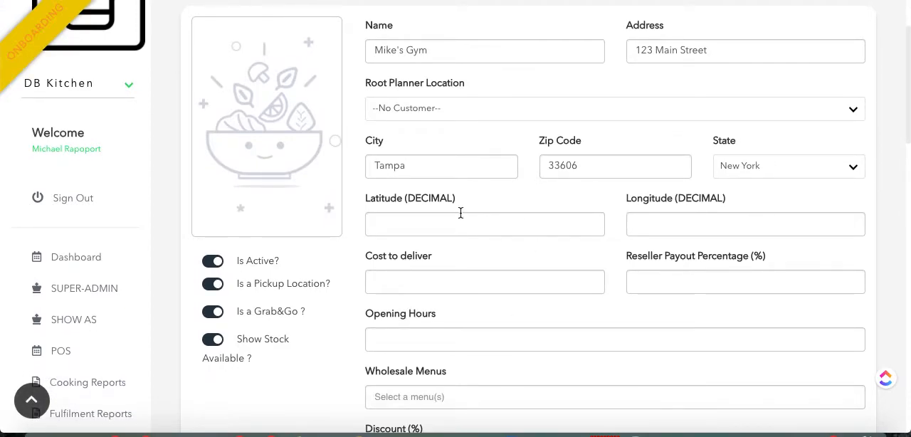
mouse_move(288, 117)
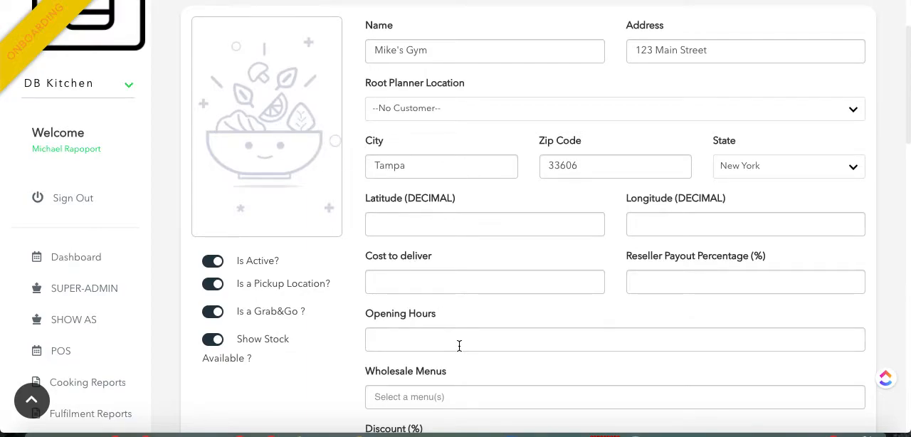
mouse_move(436, 359)
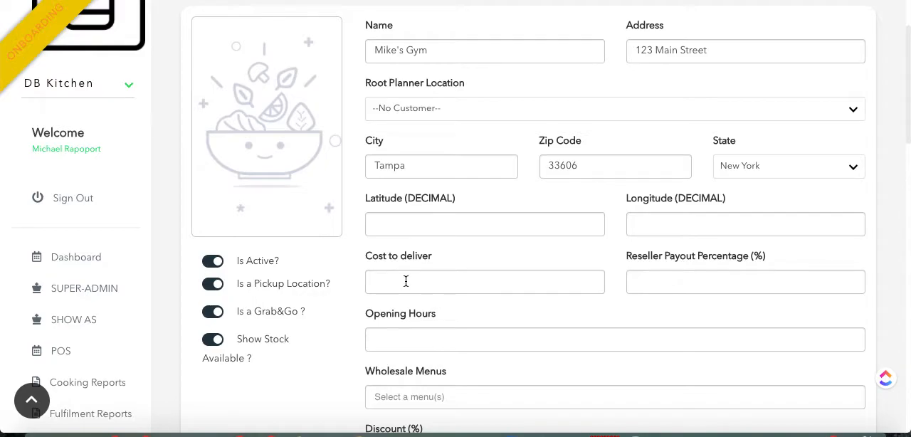
mouse_move(686, 273)
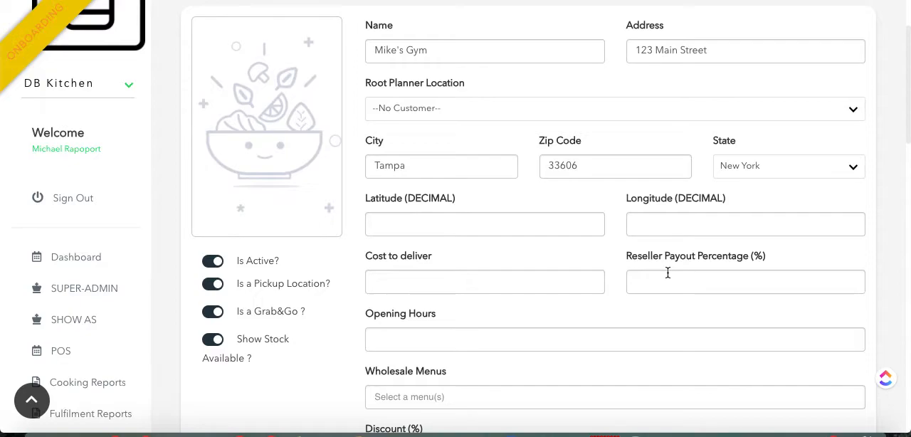
mouse_move(595, 274)
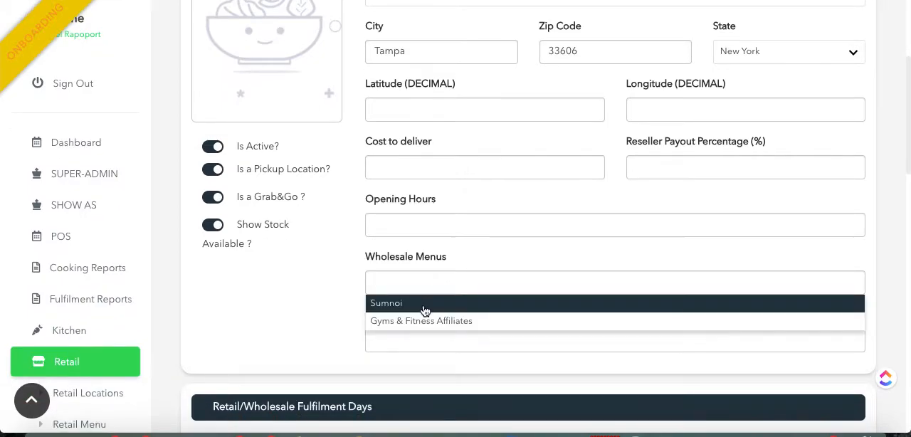
mouse_move(421, 322)
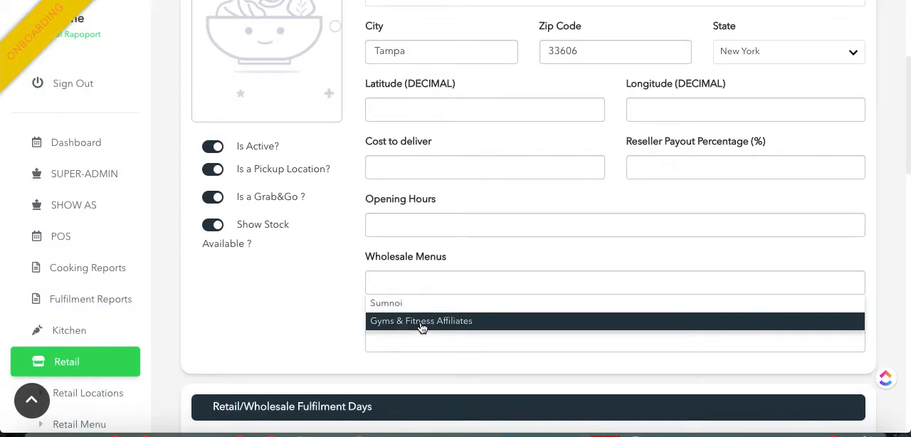
Assign the Gyms & Fitness Affiliates menu to the location with a 40% discount.
click(422, 320)
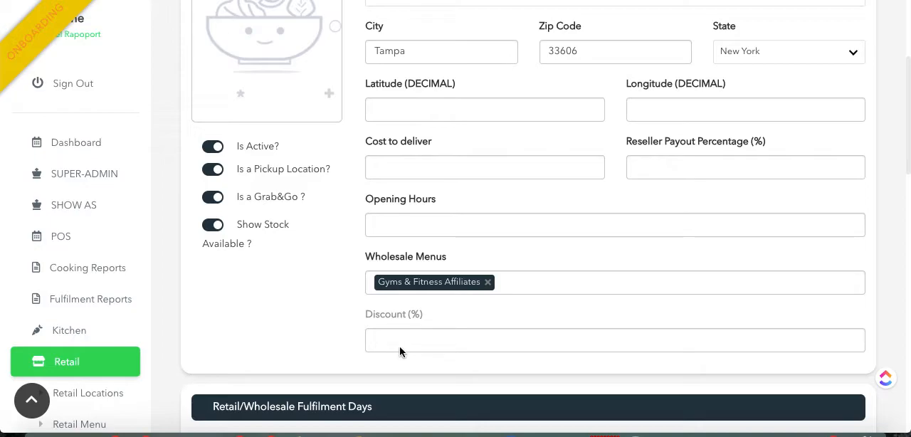
text(40)
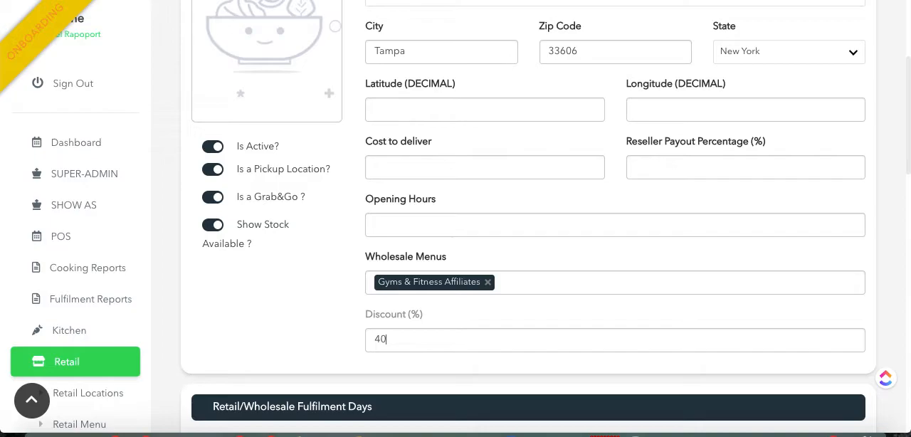
mouse_move(322, 316)
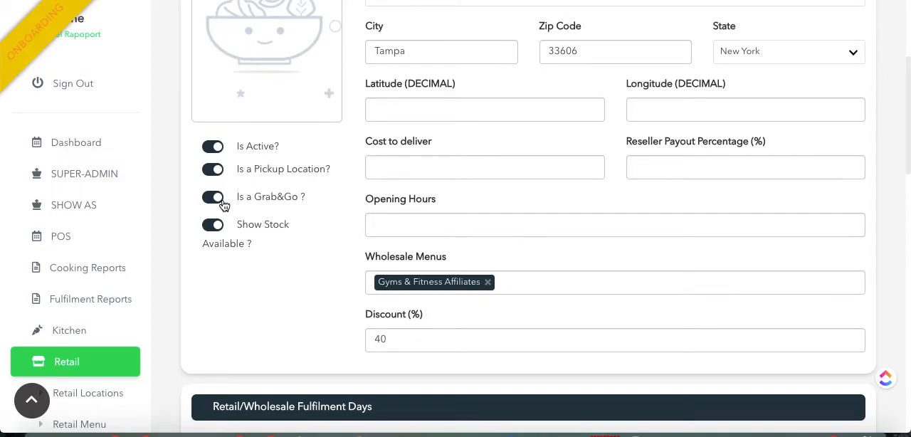
Limit fulfilment days to Sunday and Wednesday, then save the Mike's Gym location.
scroll(down, 3)
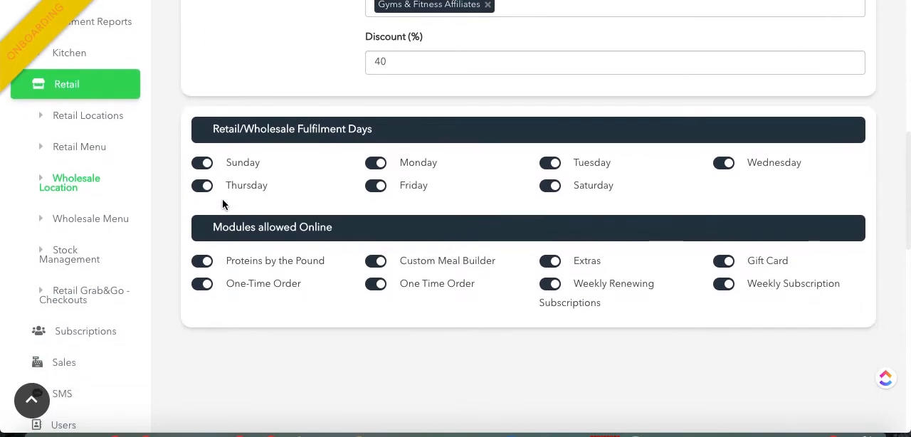
mouse_move(290, 196)
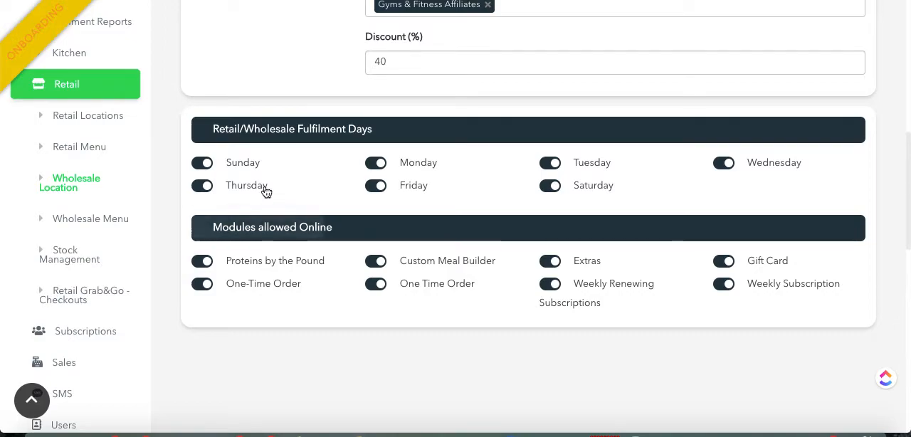
mouse_move(260, 188)
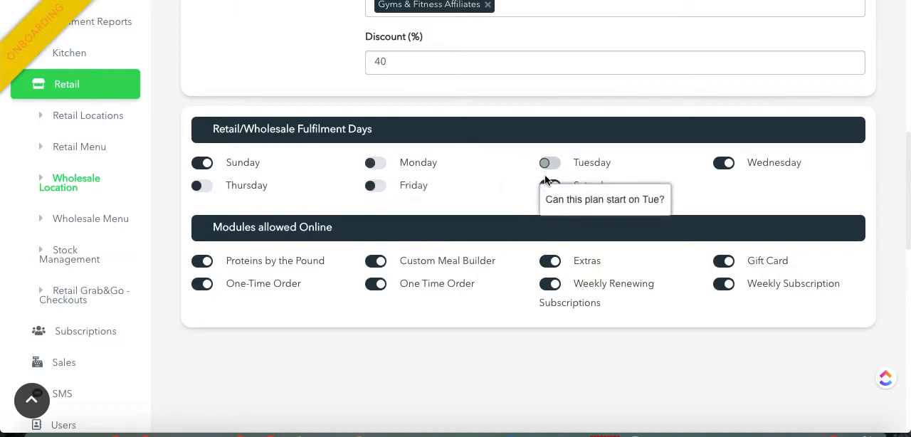
mouse_move(760, 134)
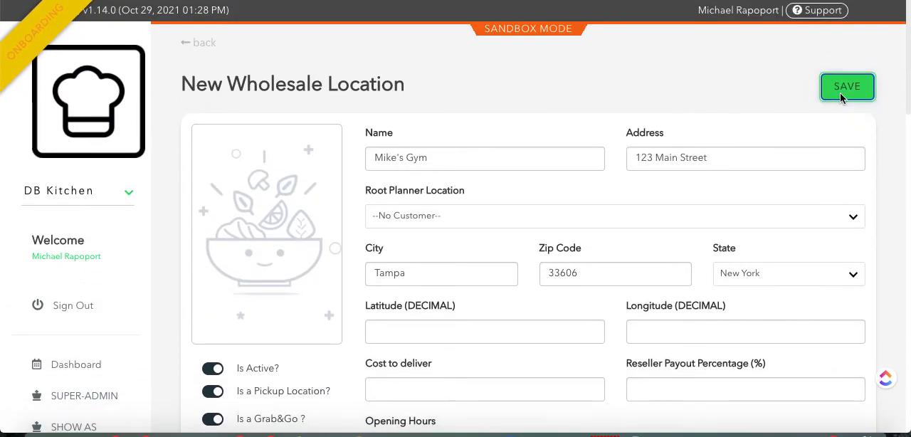
click(847, 86)
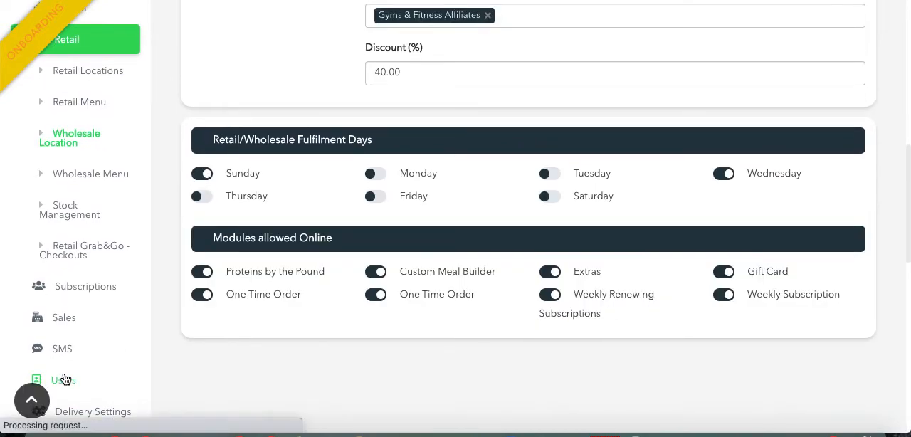
Search the Users list for 'michael' and open the matching account for editing.
click(62, 379)
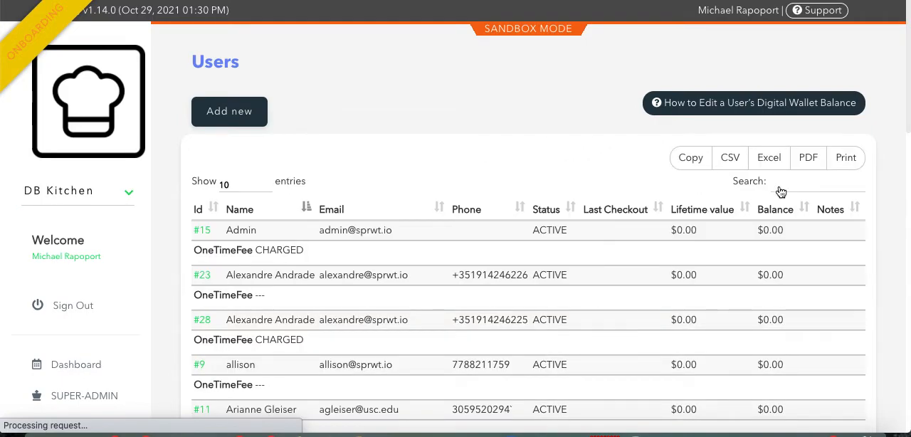
text(michael)
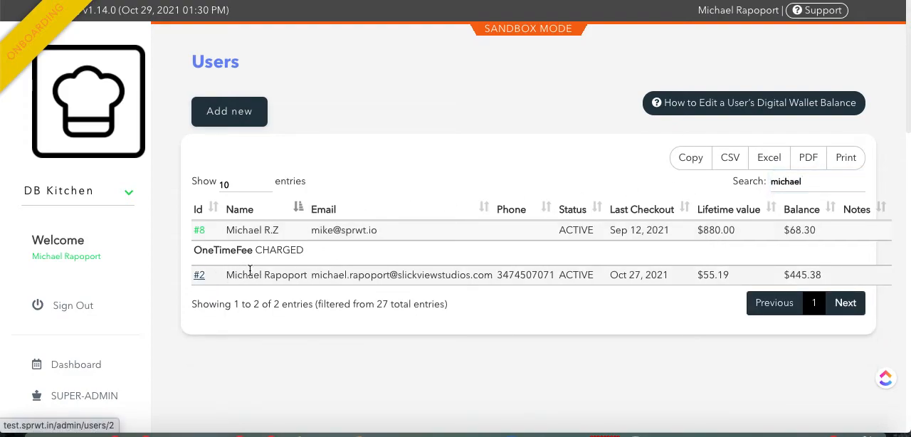
click(200, 274)
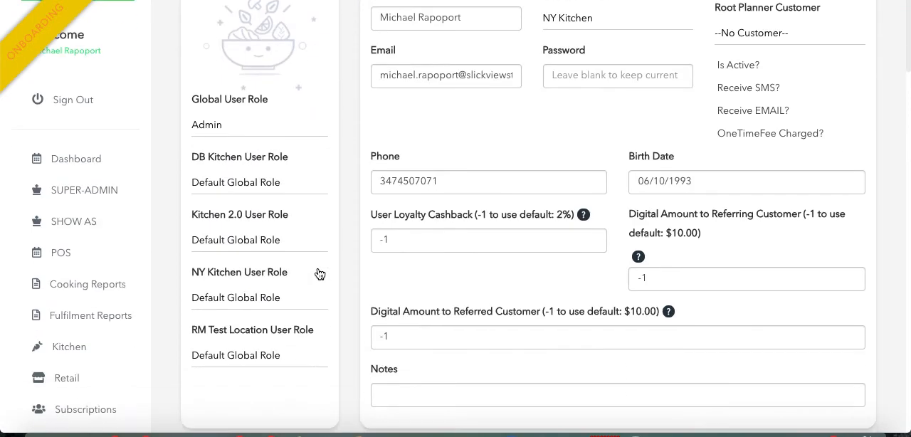
Set Mike's Gym as the user's wholesale location under Wholesale Settings and save.
scroll(down, 3)
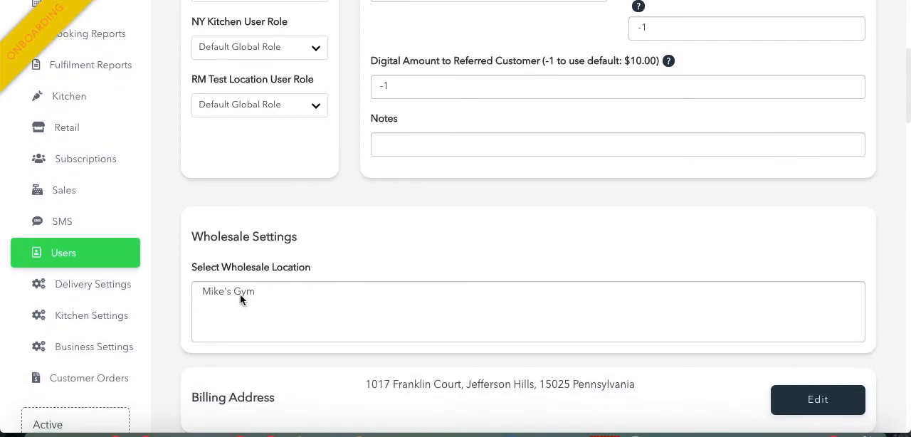
scroll(down, 3)
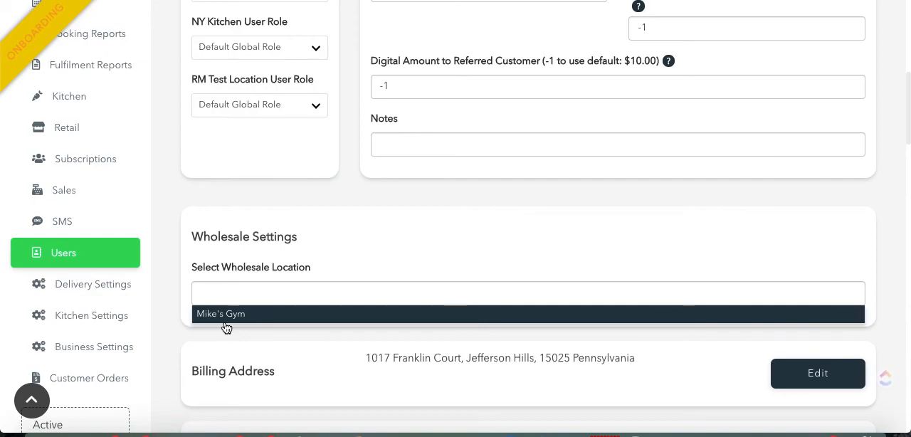
click(220, 313)
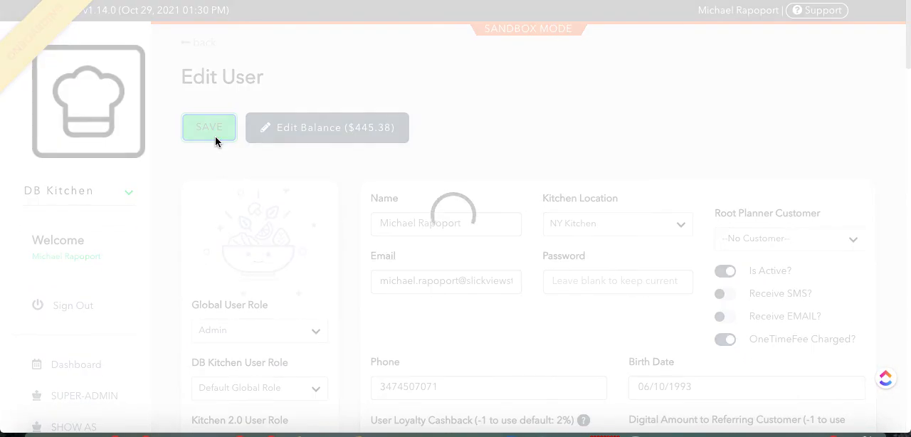
click(209, 126)
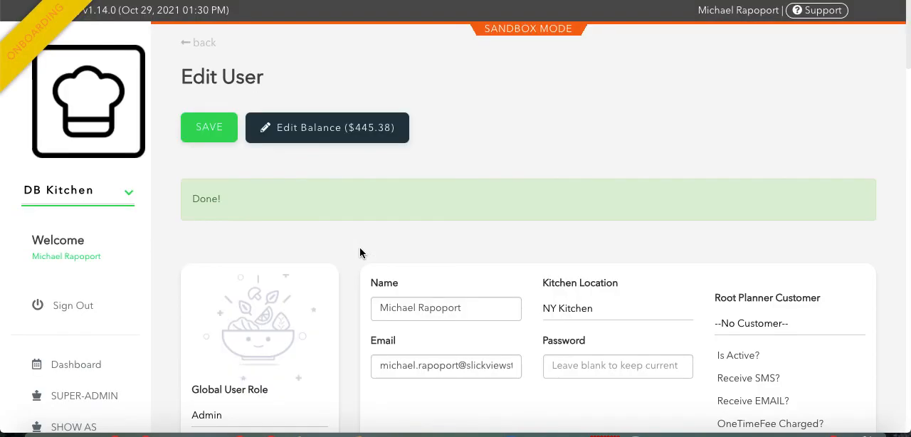